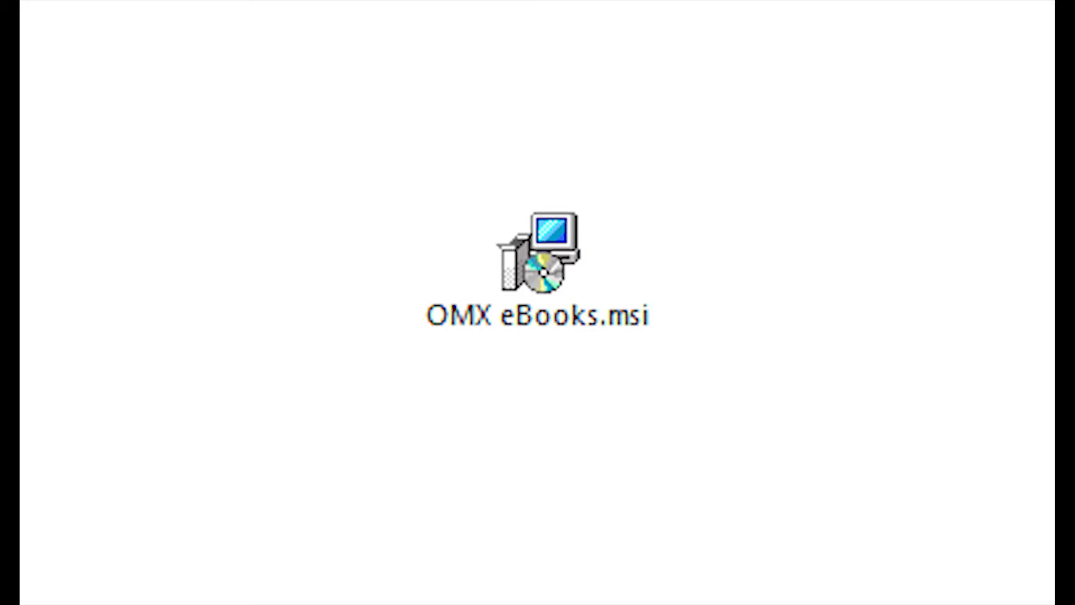
Install OMX eBooks from the OMX eBooks.msi package through the InstallShield Wizard
double_click(538, 254)
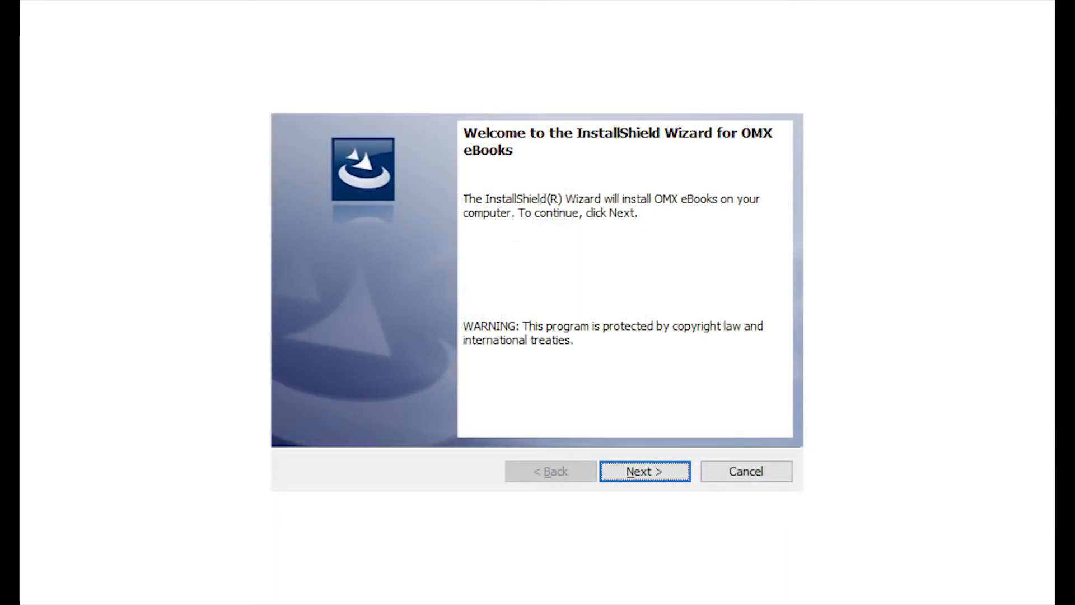
click(644, 471)
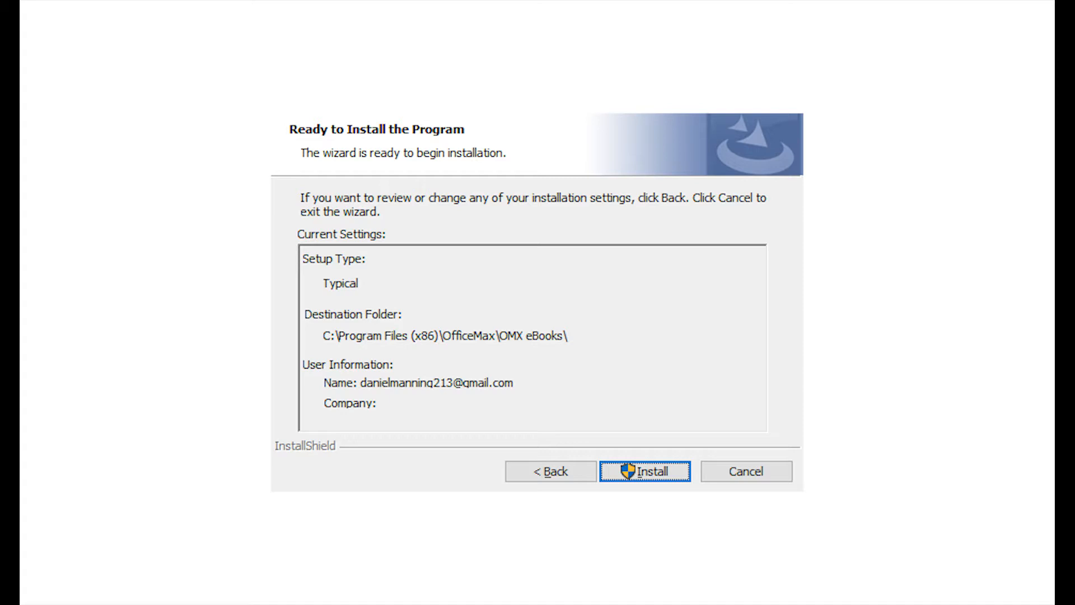
click(644, 471)
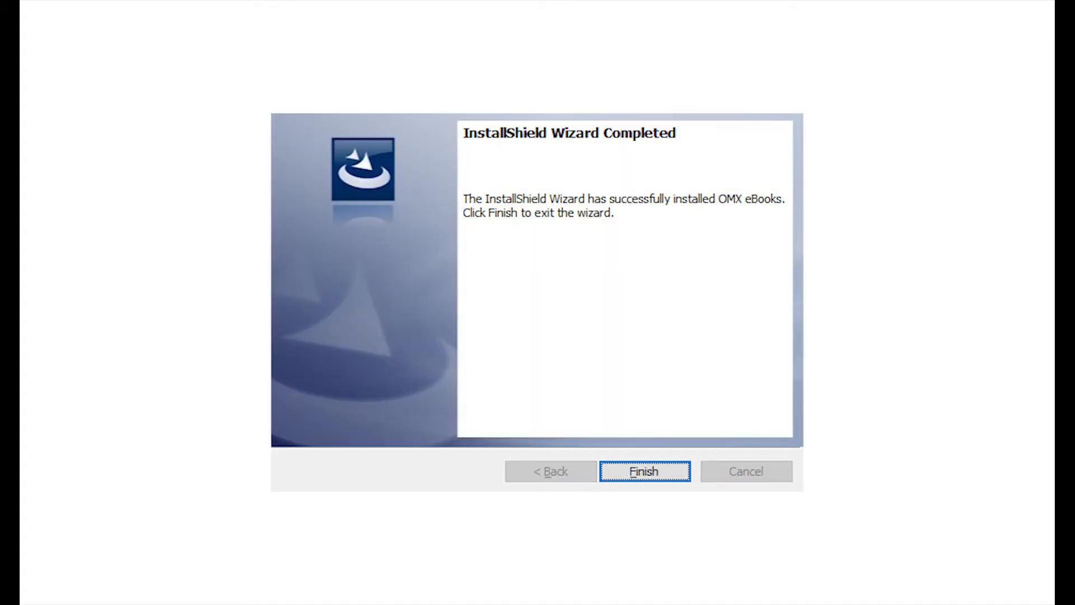
click(643, 471)
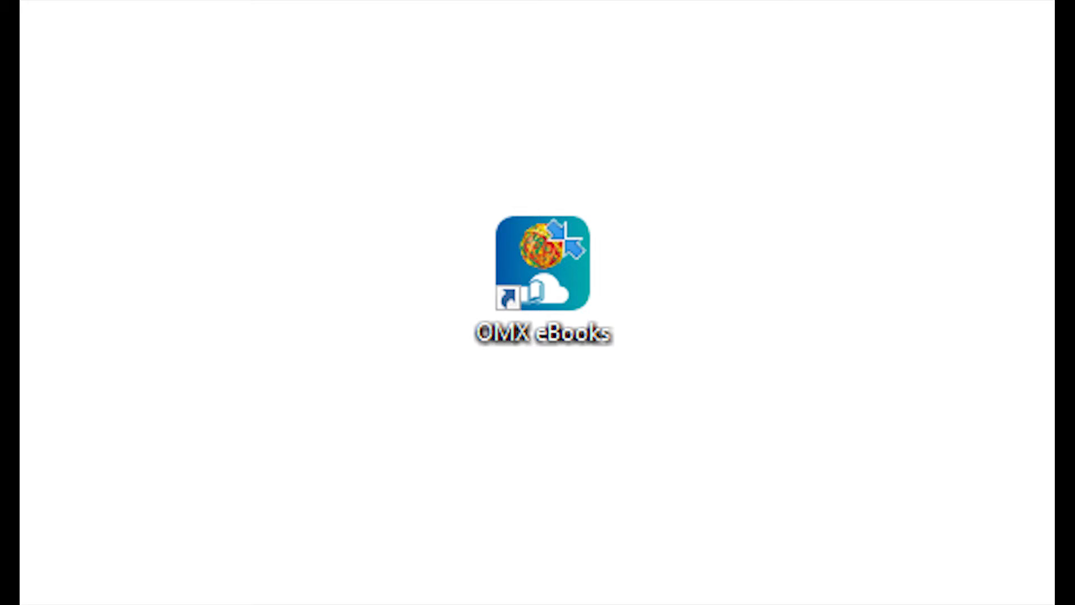
Launch OMX eBooks and log in with the videodemo account
double_click(537, 264)
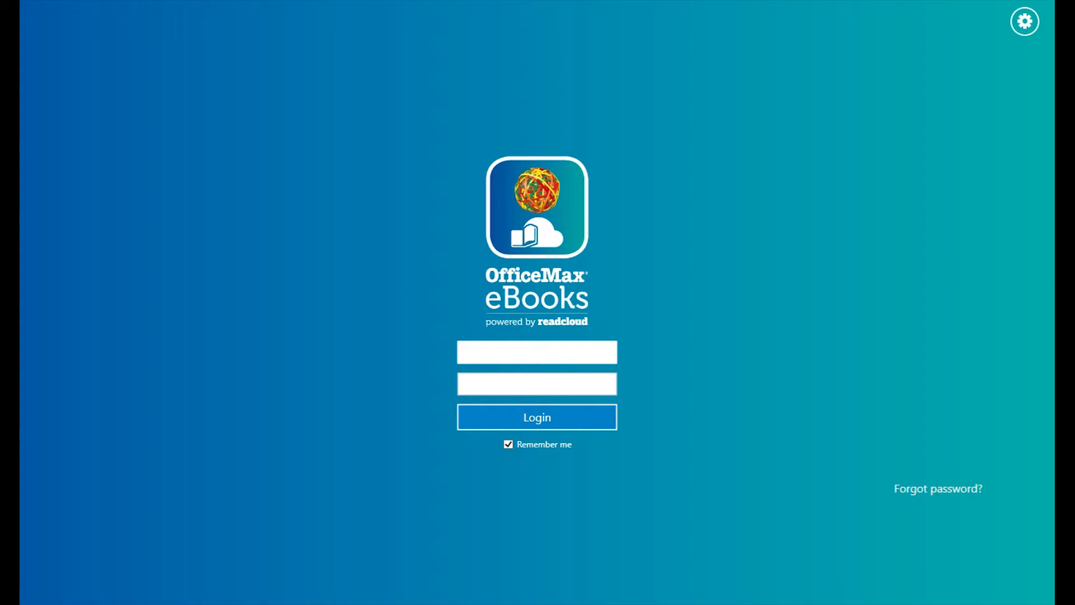
click(537, 351)
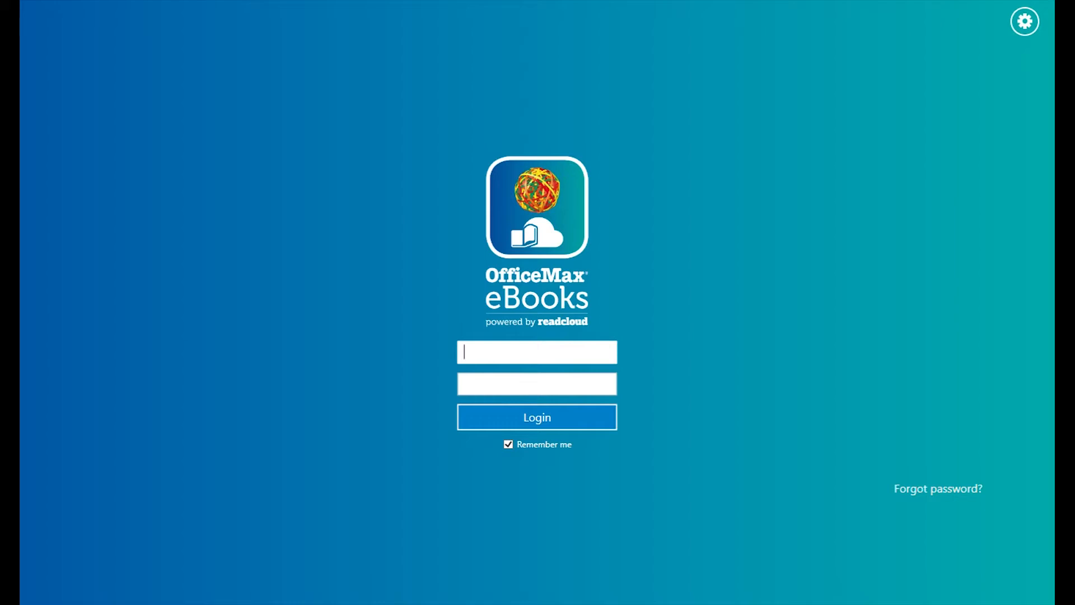
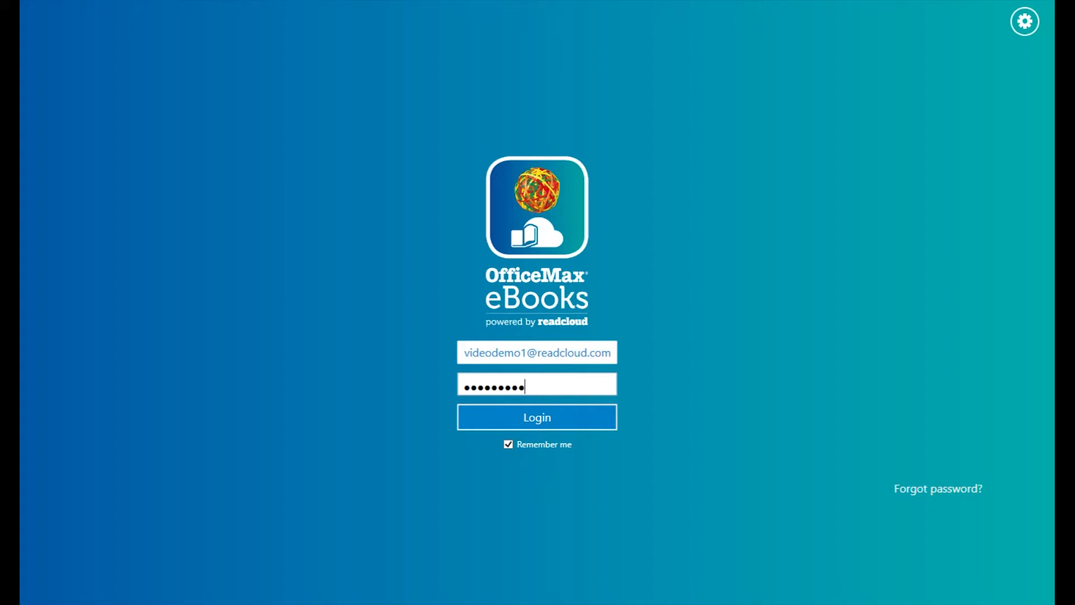
click(537, 416)
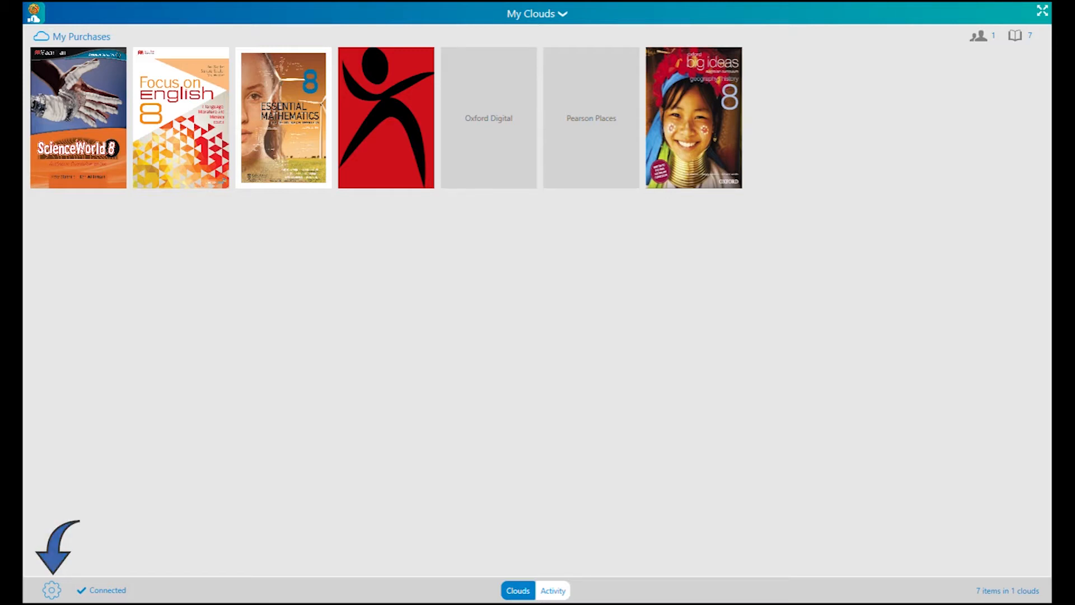
Activate this device in the Accounts settings and open the Oxford Digital title
click(51, 590)
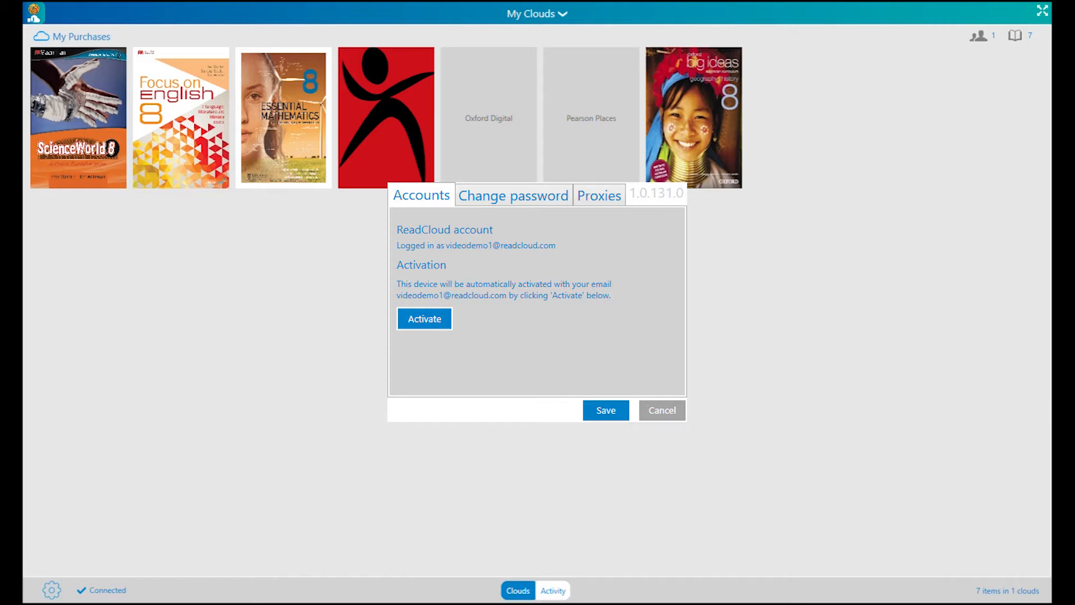
click(424, 318)
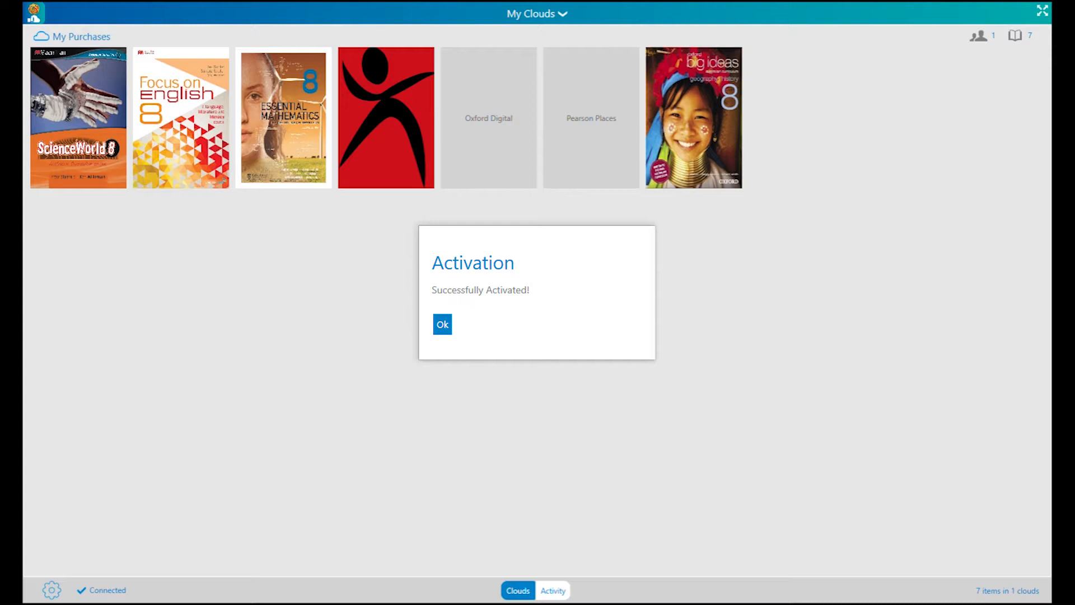
click(442, 324)
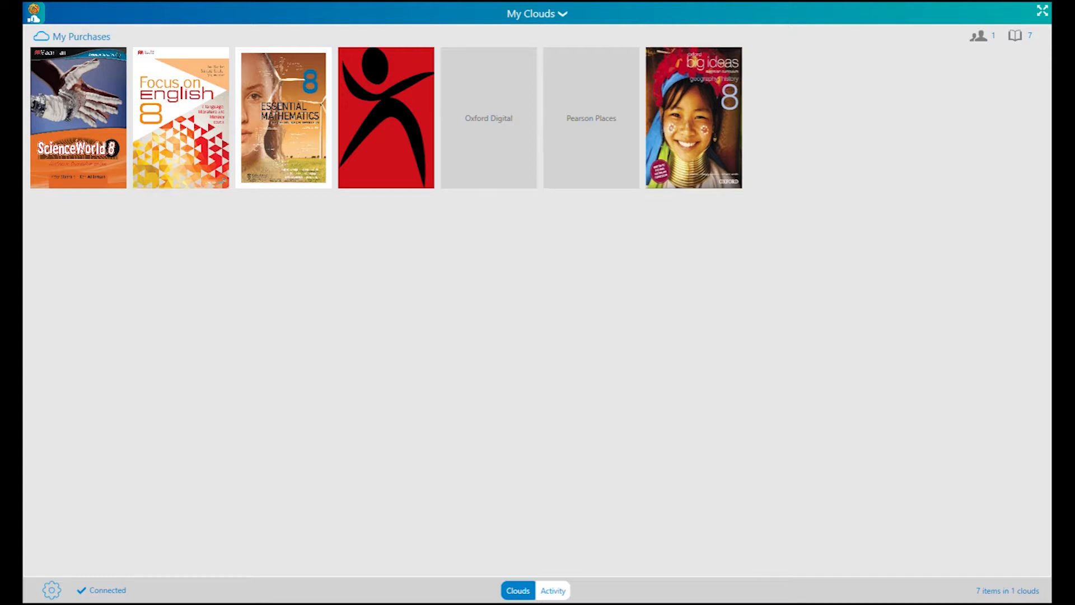
click(282, 117)
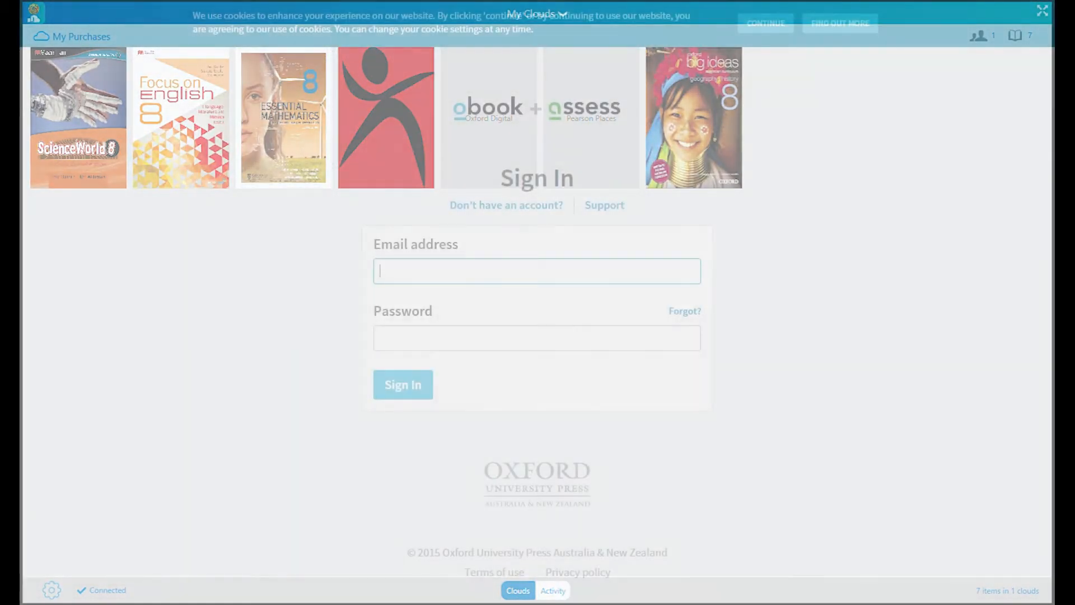
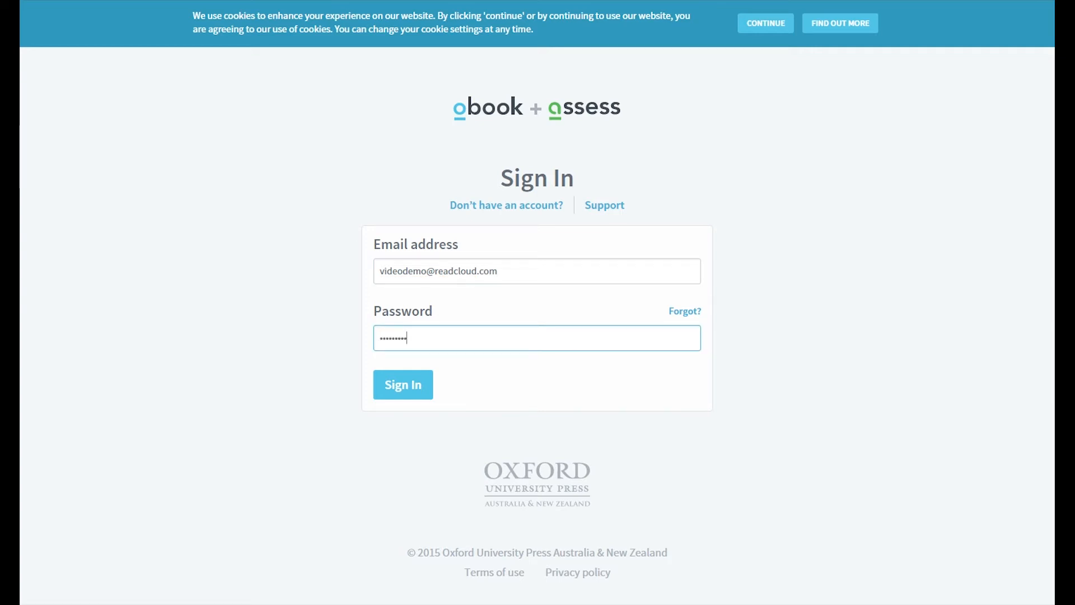
click(402, 384)
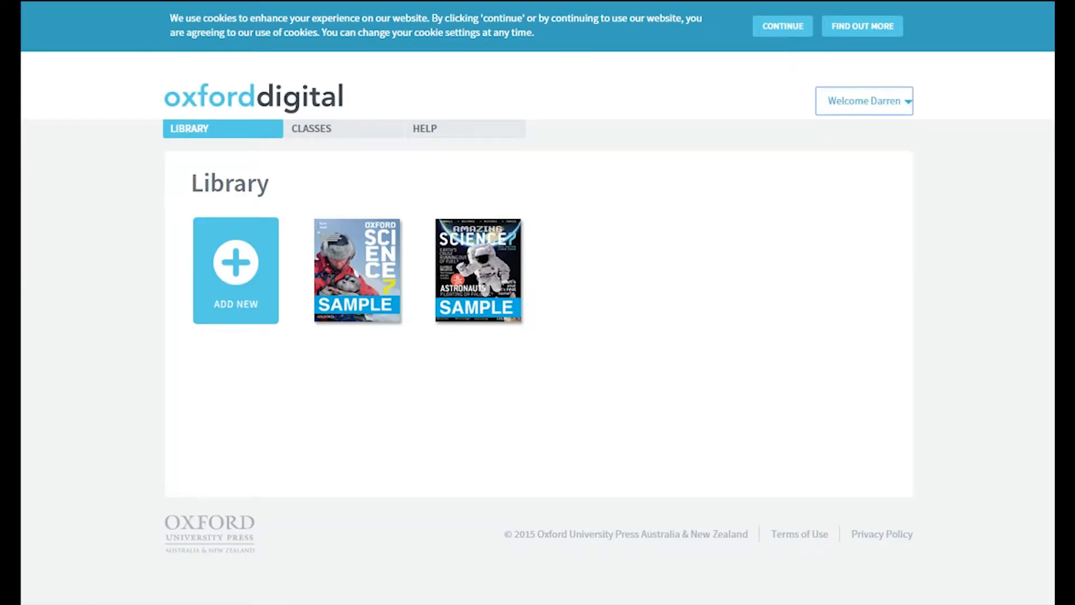
click(356, 269)
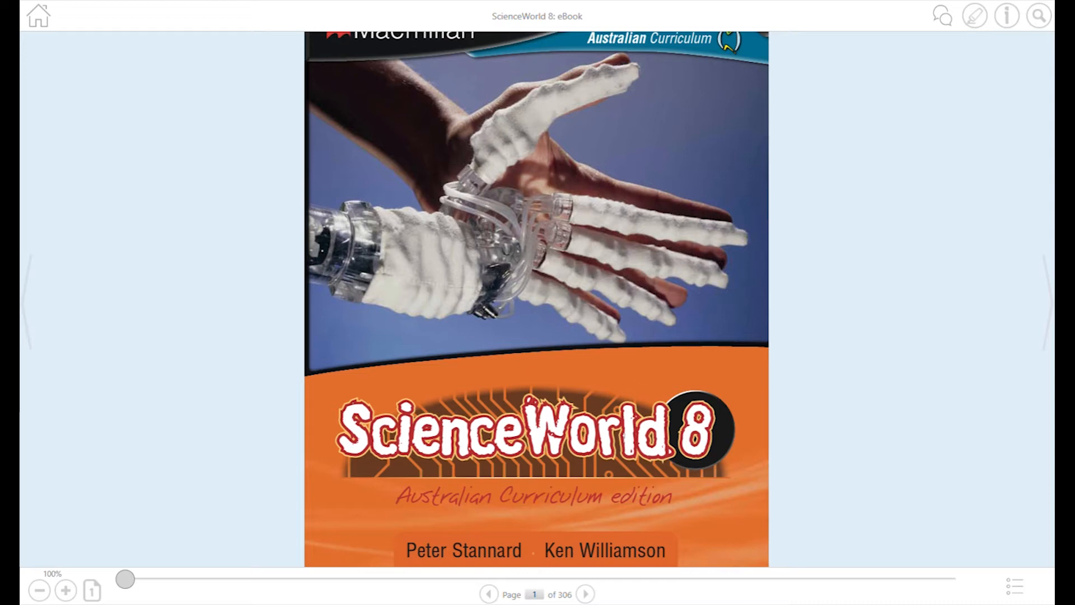
Jump to around page 105, then go to Chapter 2, Chemical reactions, via the contents
drag(125, 579, 300, 580)
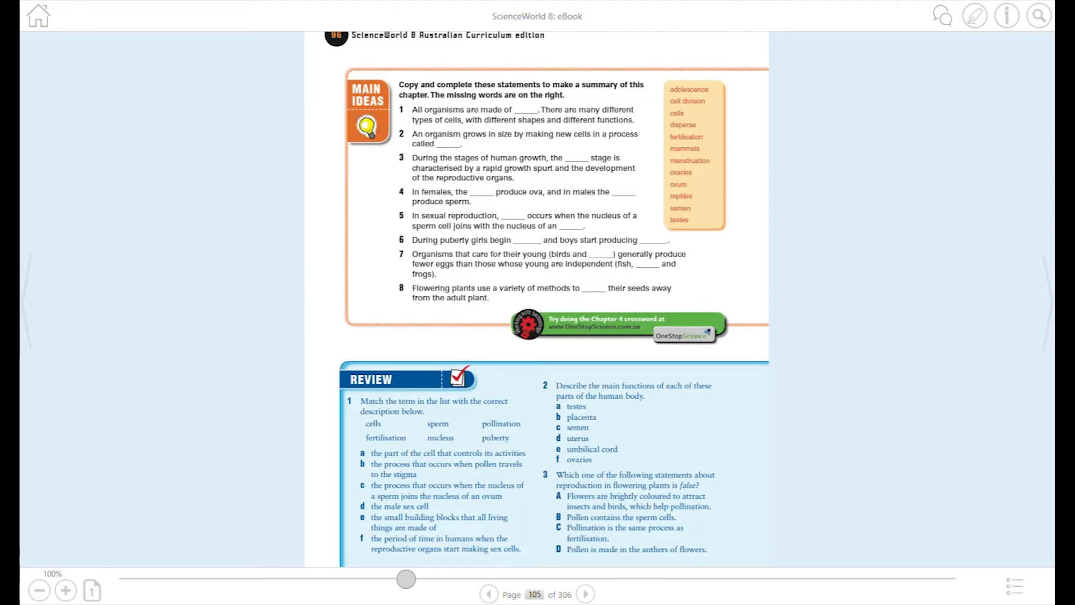
click(584, 593)
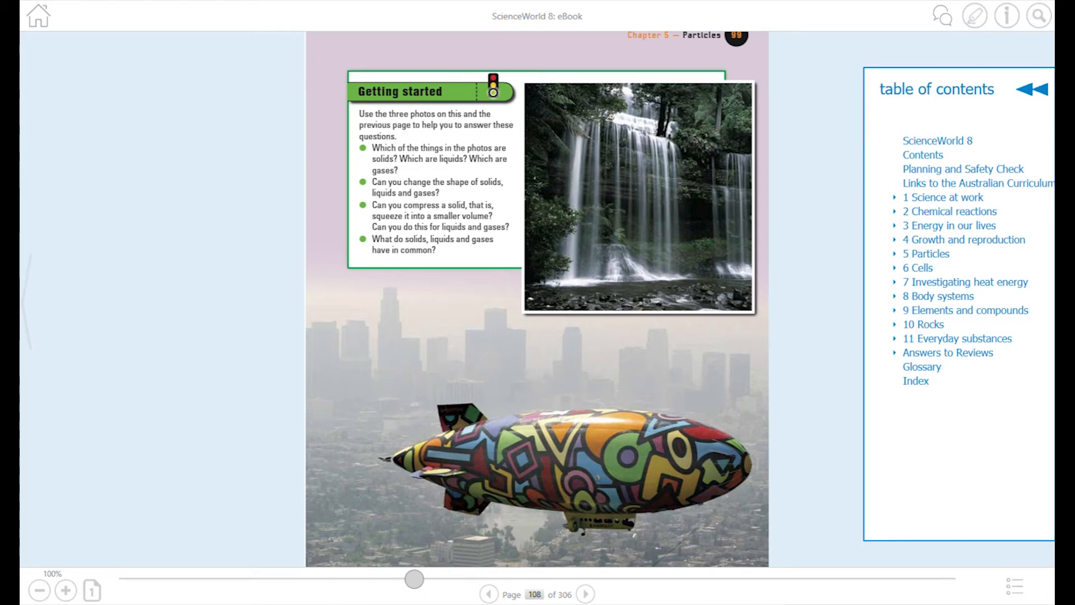
mouse_move(943, 198)
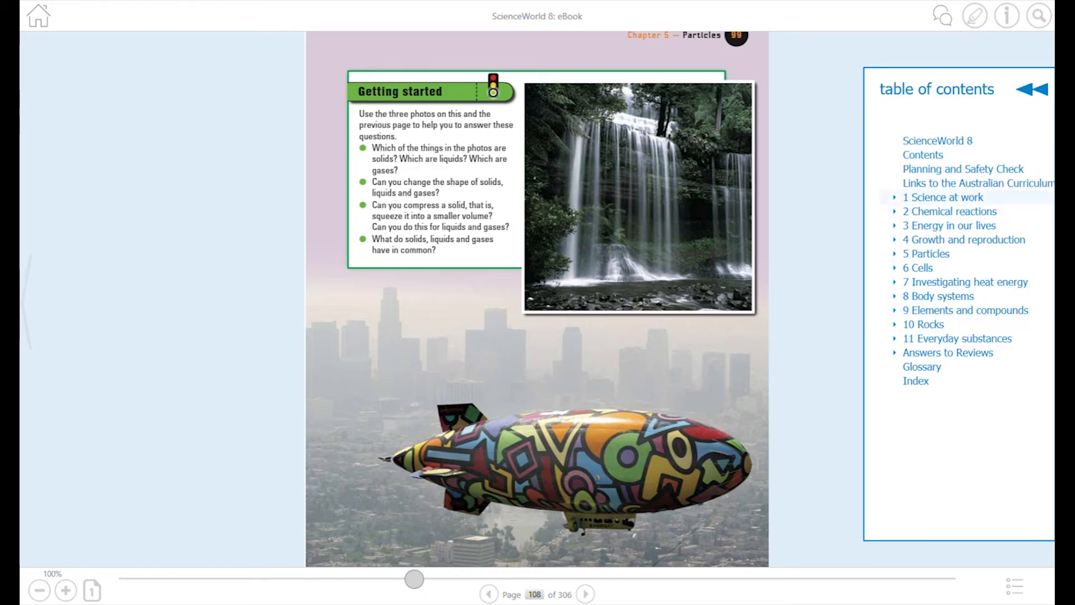
click(950, 211)
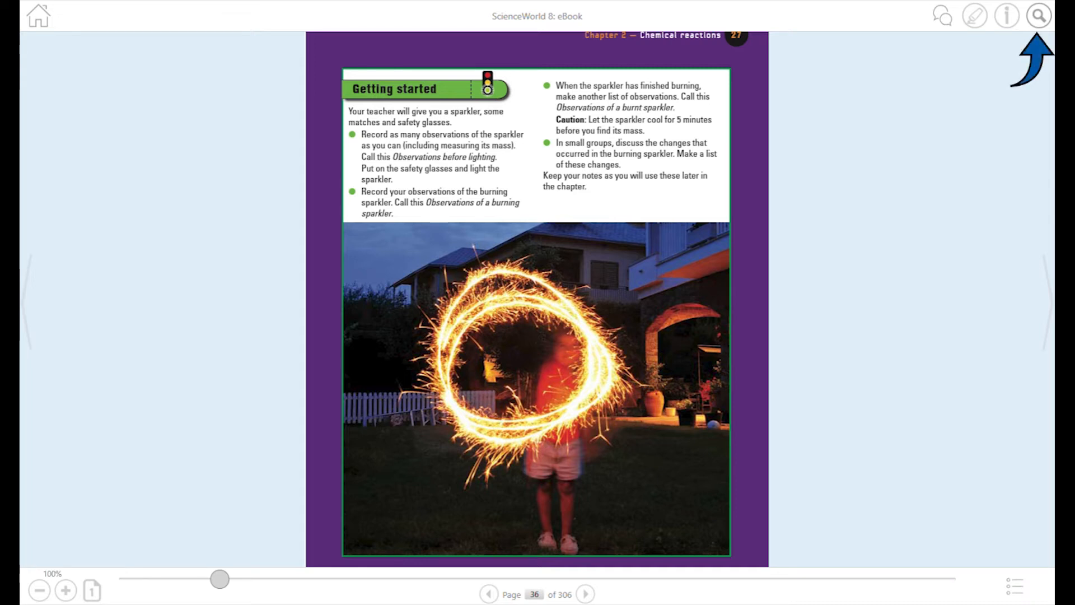
Search ScienceWorld 8 for 'chemical energy' and open one of the 25 results
click(1039, 16)
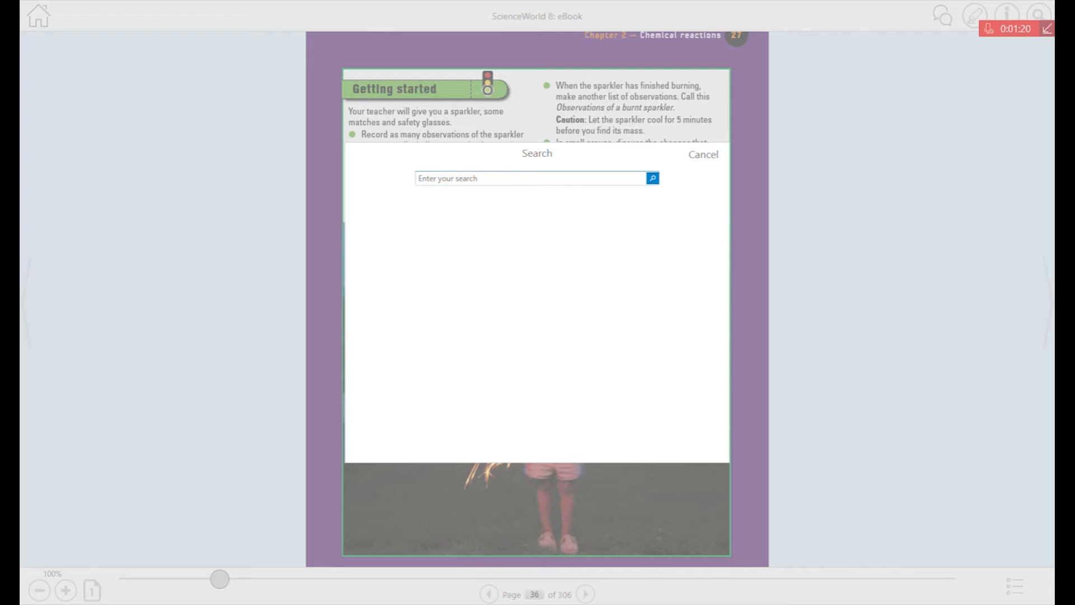
click(531, 178)
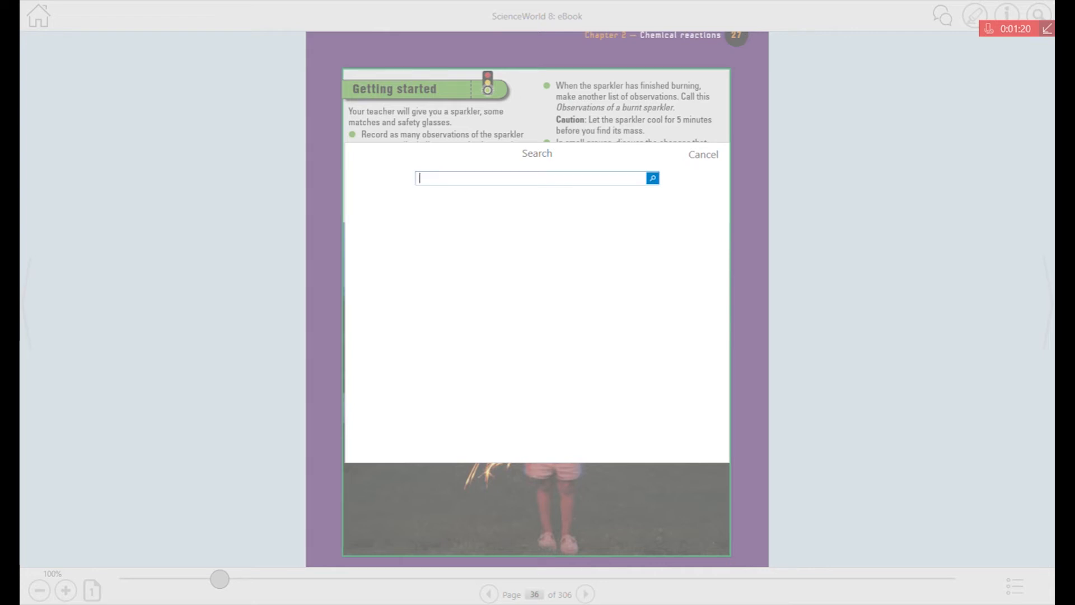
text(chemical energy)
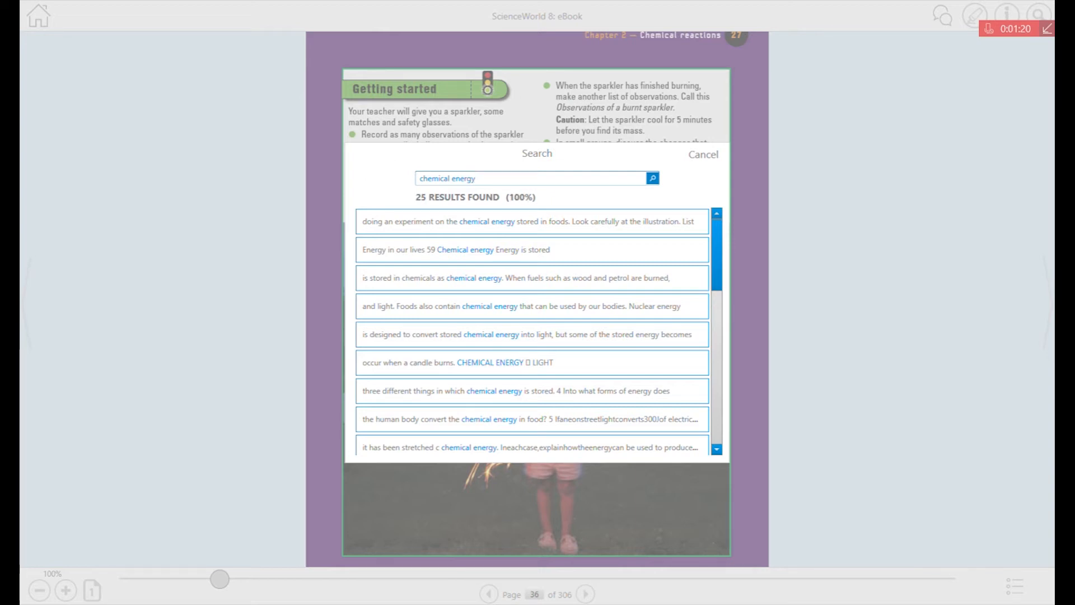
click(531, 335)
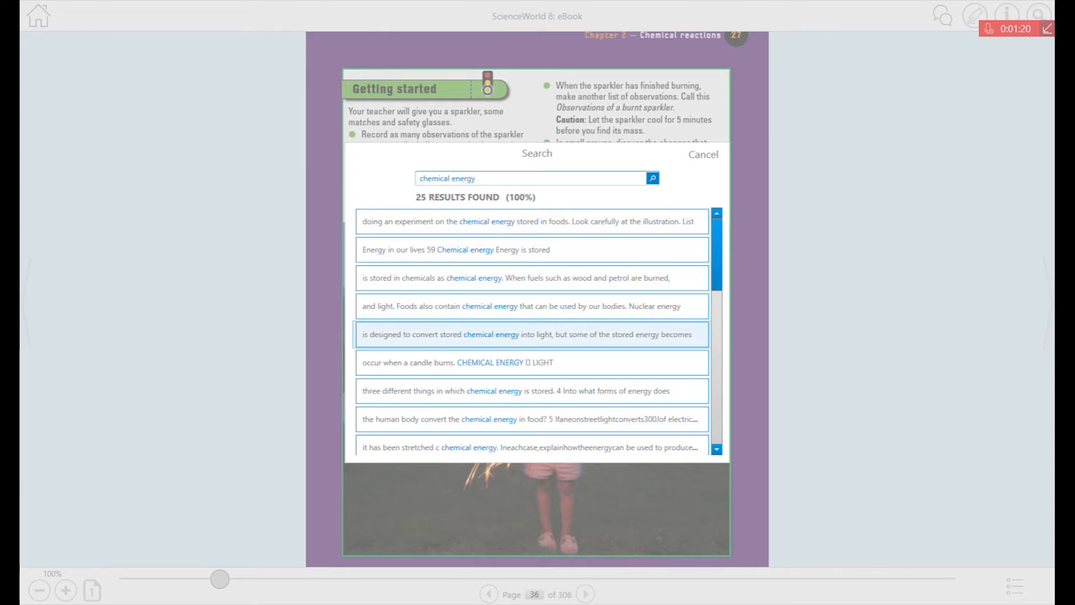
click(532, 334)
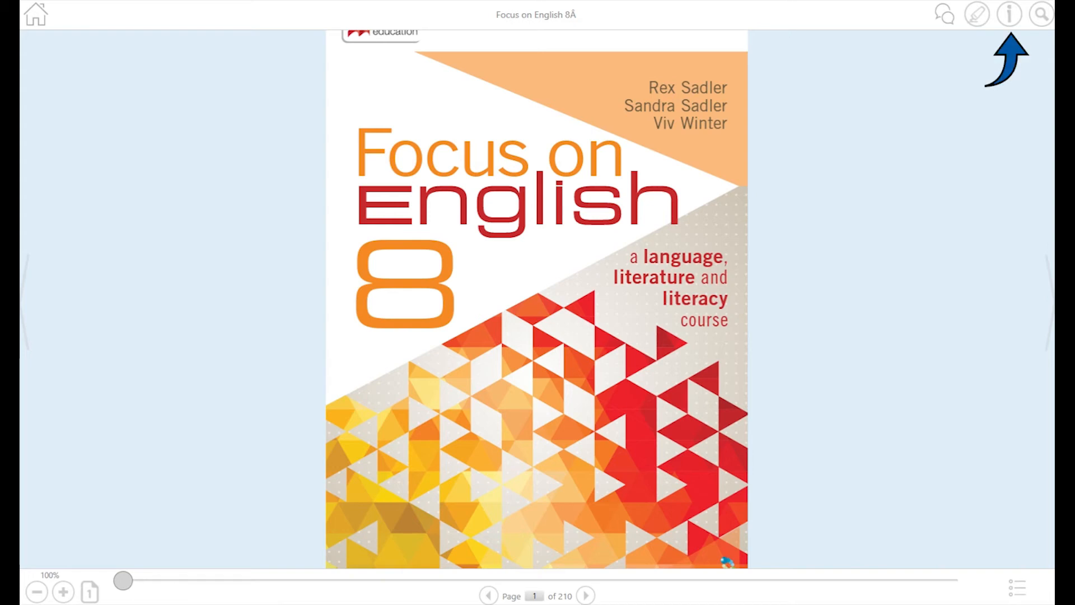
click(1008, 13)
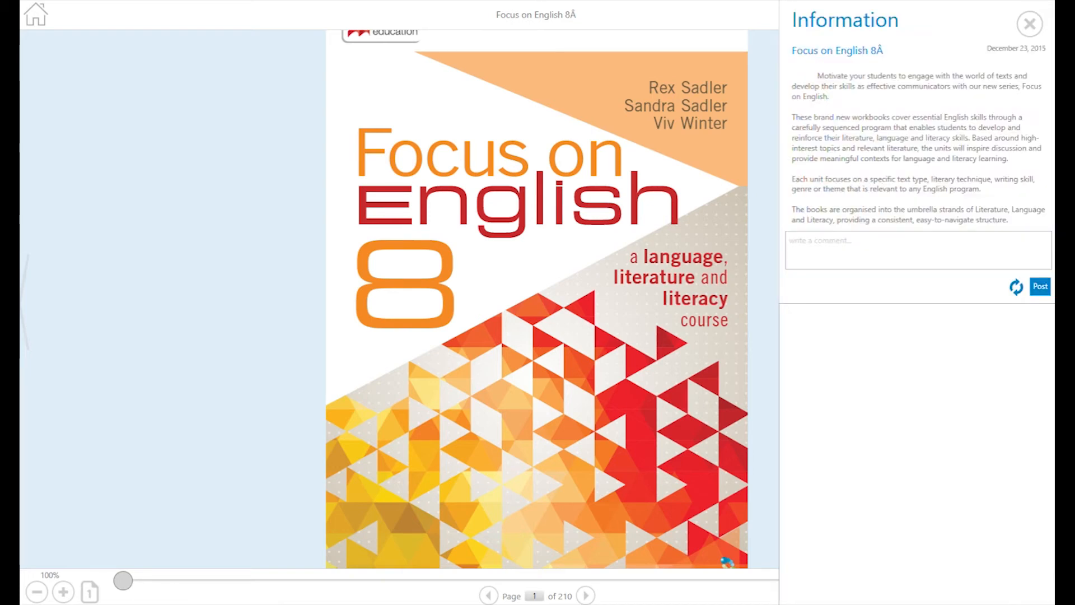
Post the comment 'You can comment here!' on the Focus on English 8 information
text(You can comment here!)
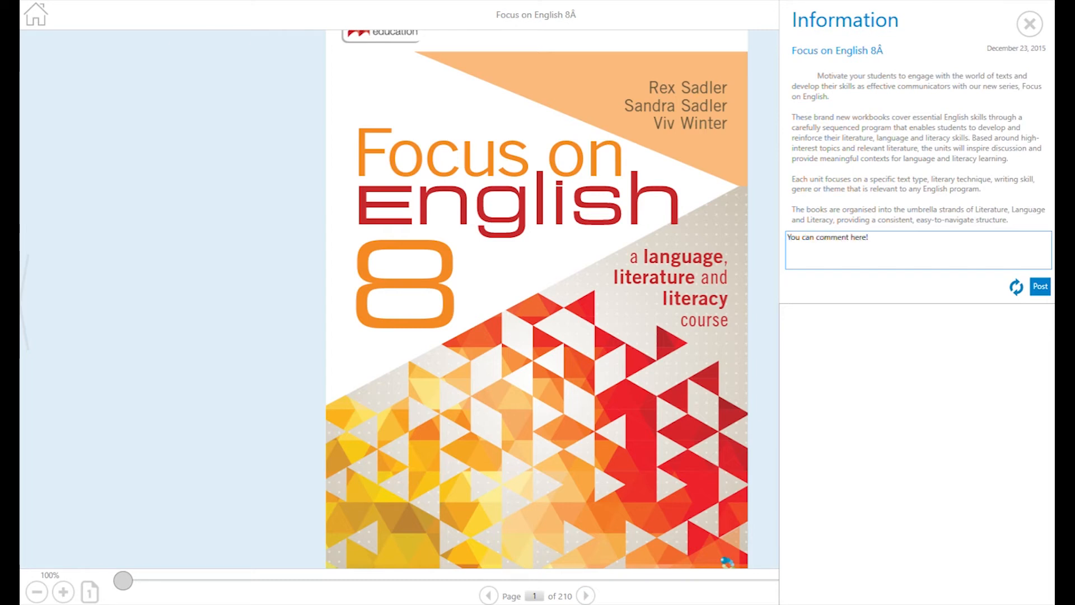
click(1039, 286)
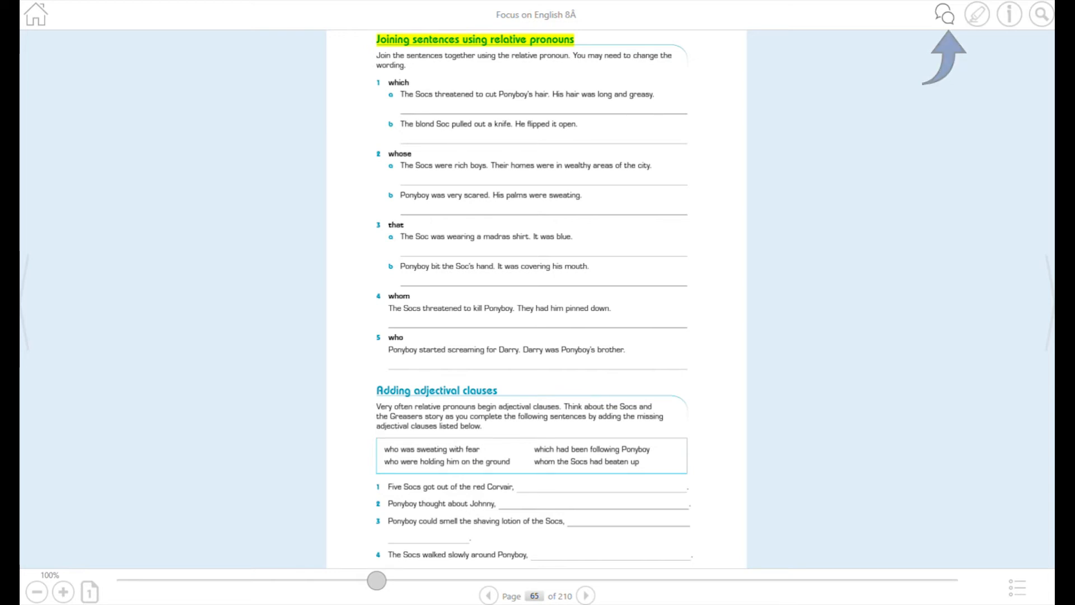
Edit the page note to read 'Please complete these before class tomorrow'
click(944, 13)
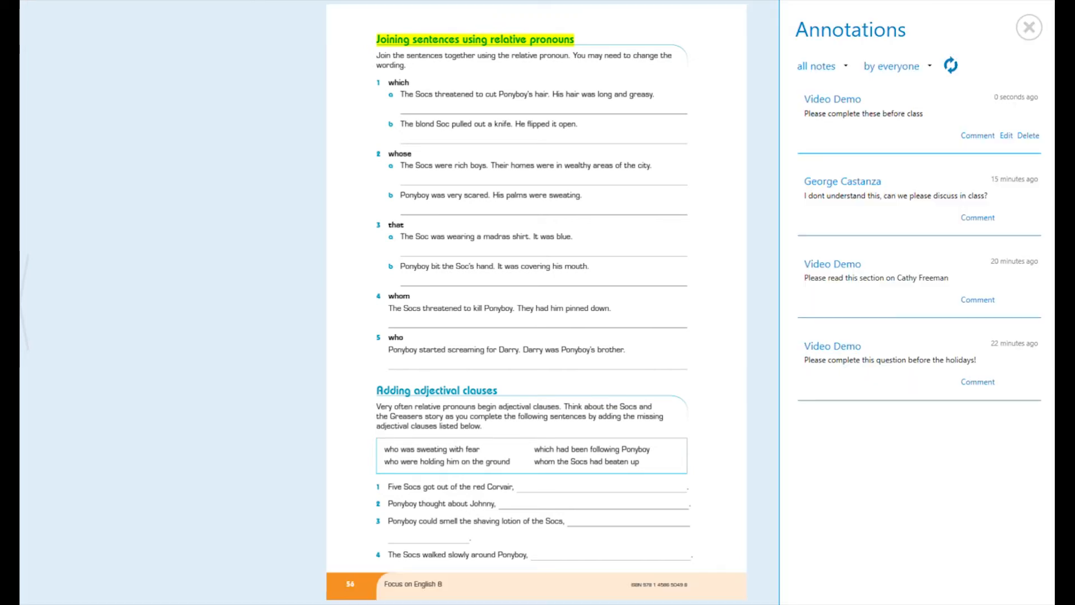
text(tomorrow)
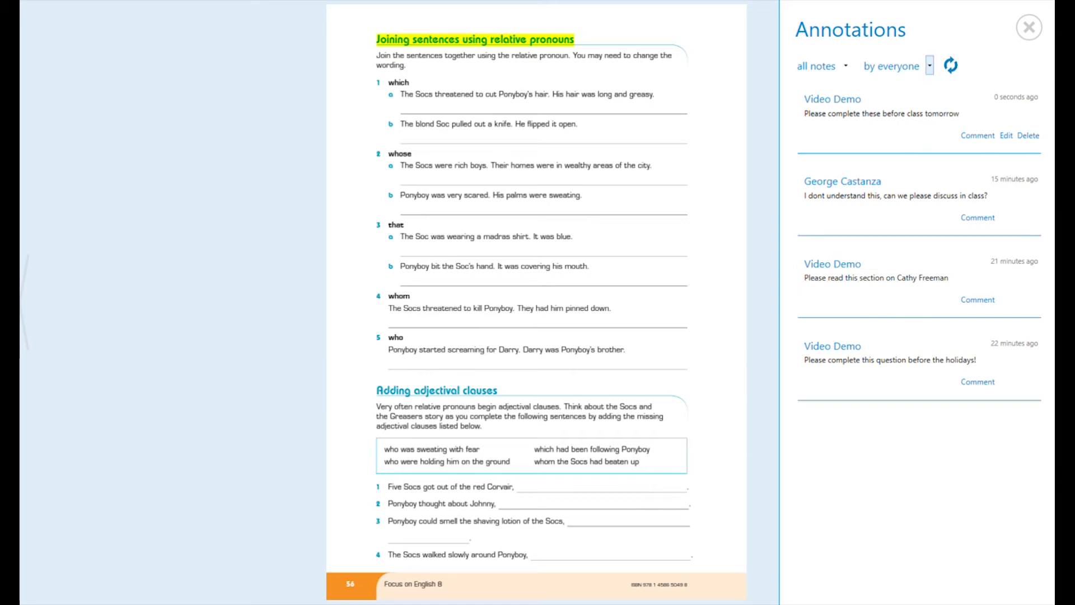
click(892, 66)
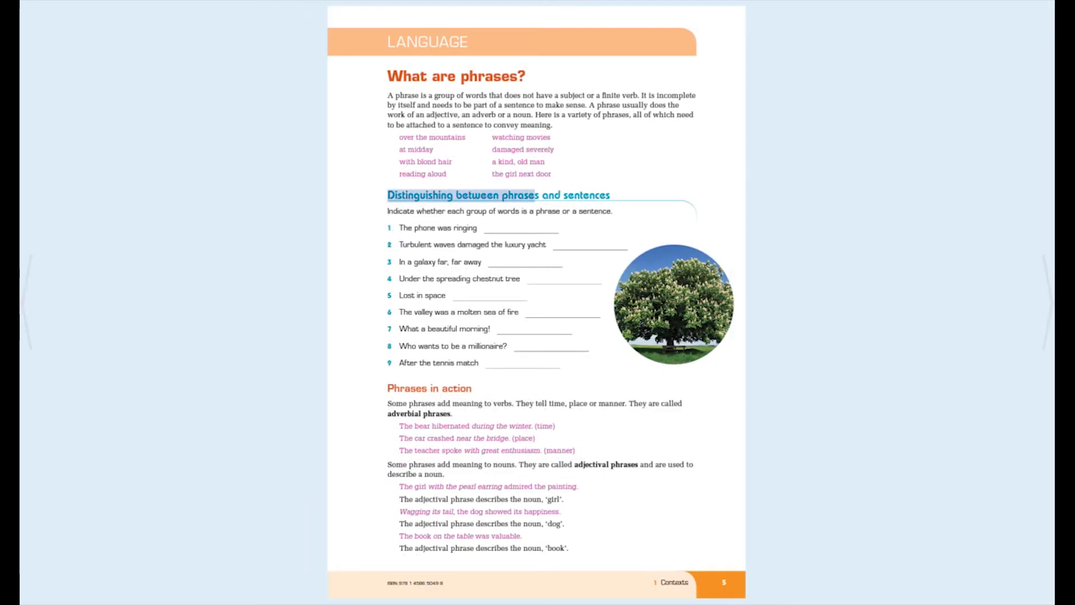
Look up 'Distinguishing between phrases and sentences' in a Bing web search, then return
drag(387, 195, 538, 195)
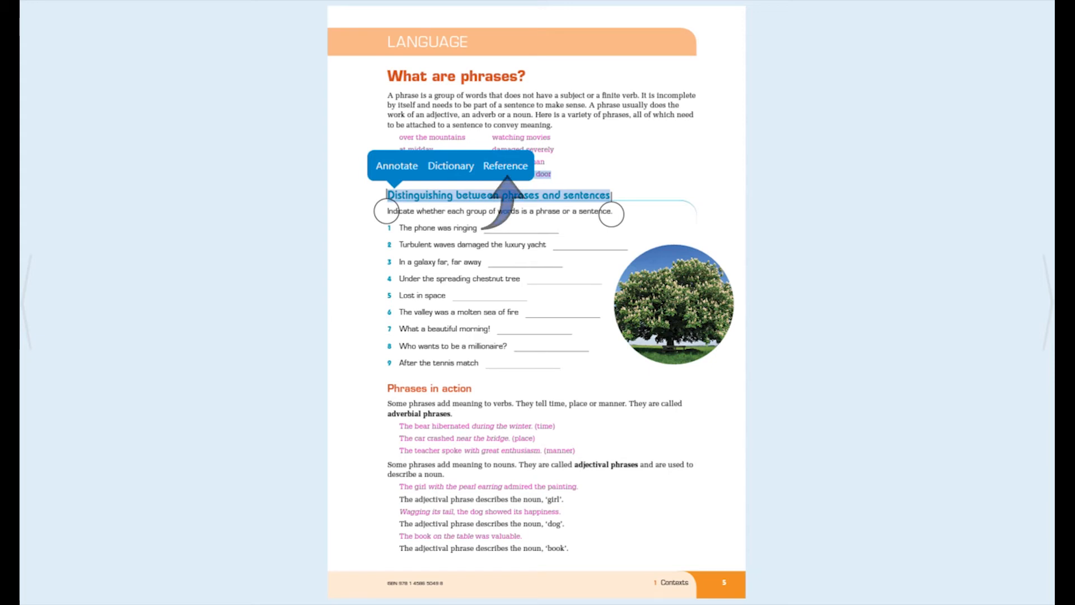
click(504, 165)
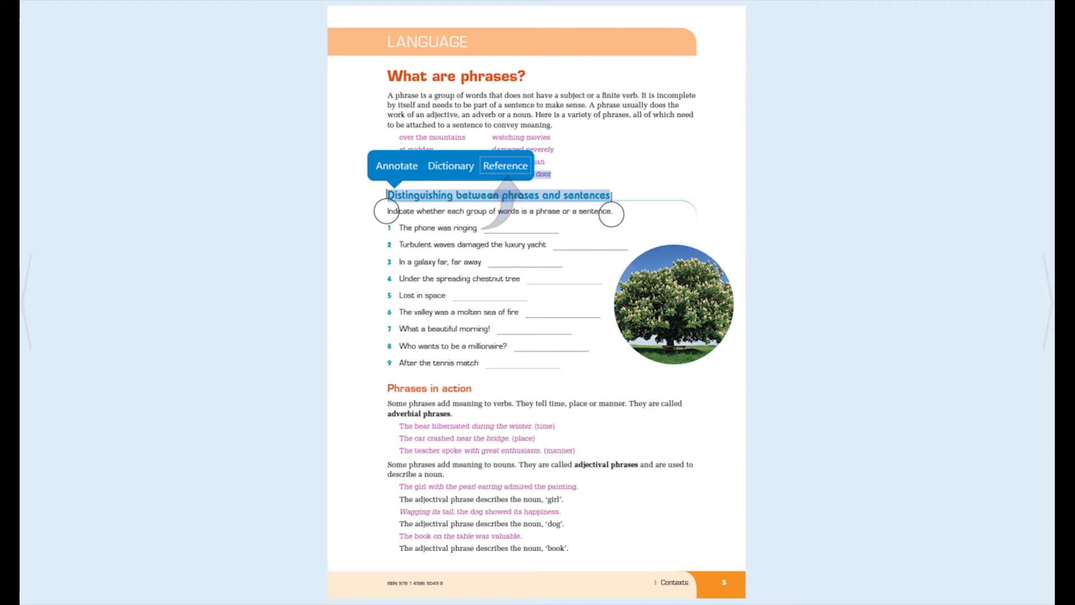
click(504, 165)
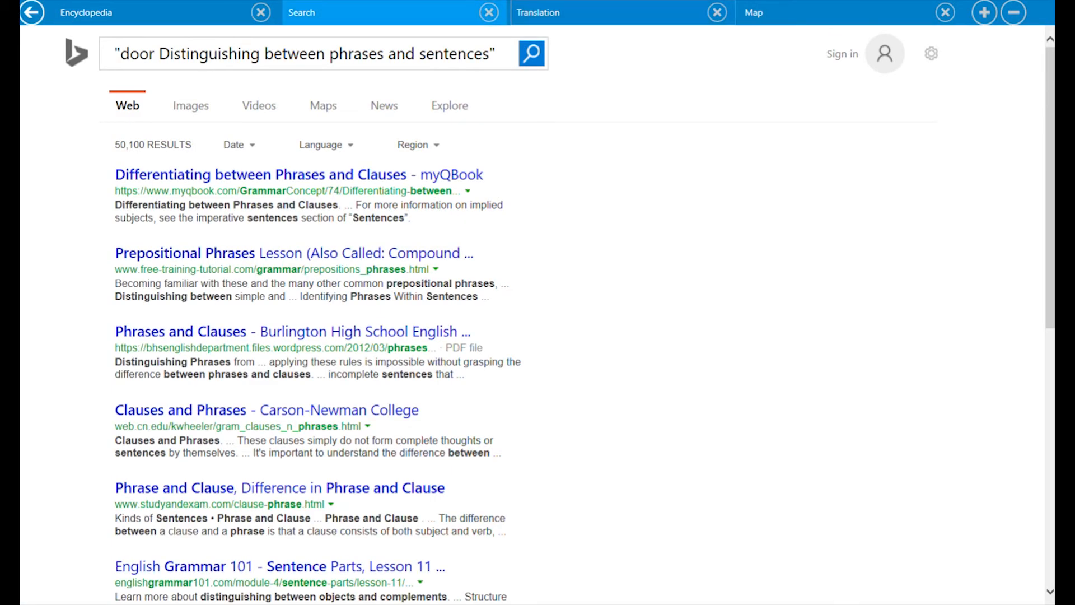
click(539, 12)
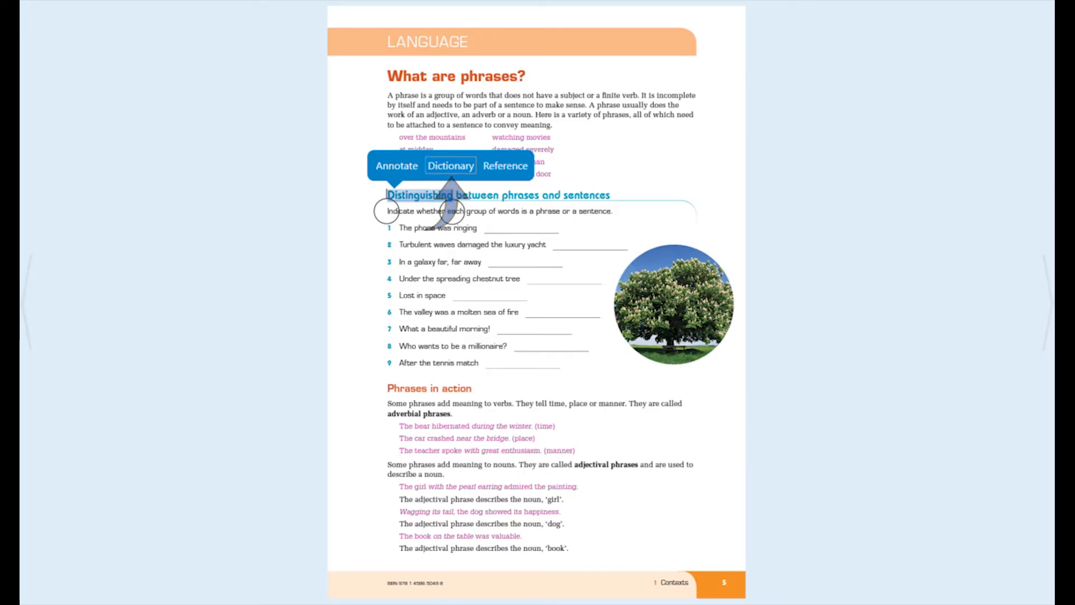
click(449, 165)
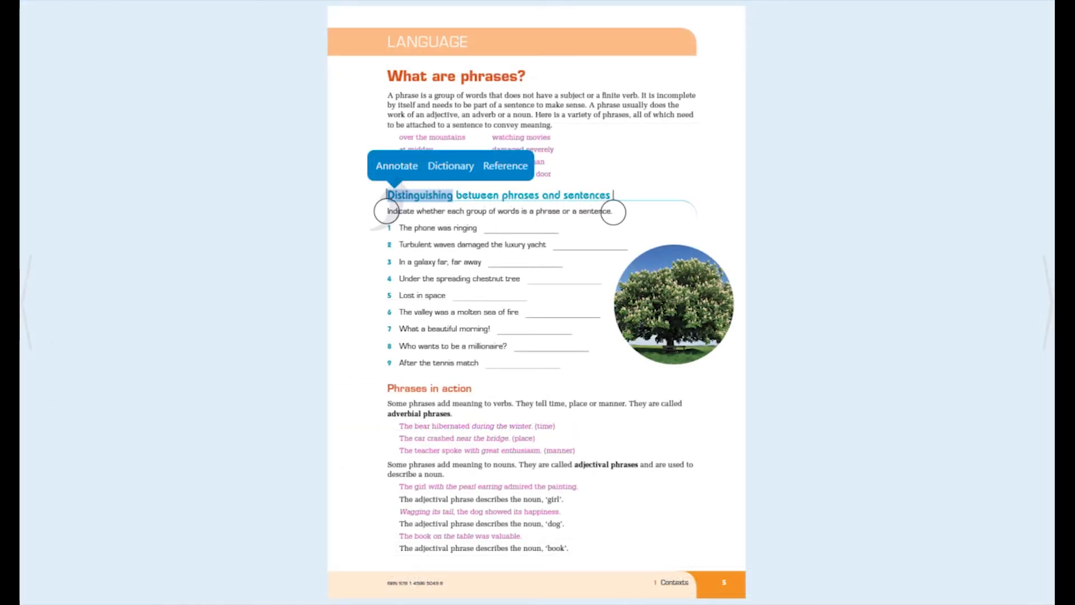
click(397, 165)
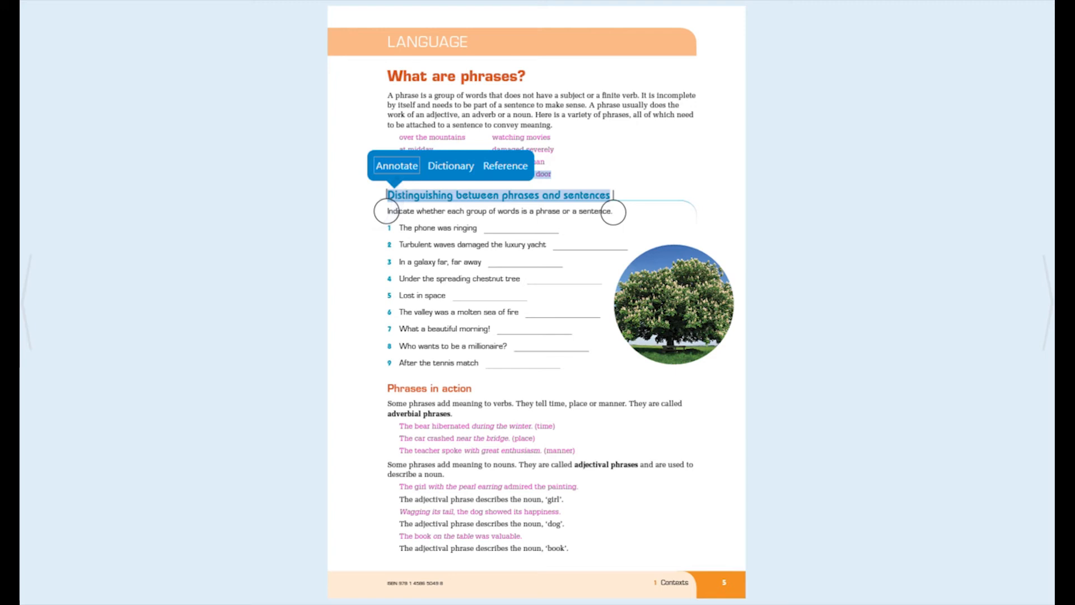
Save a private note 'Will we need to read this section before class?' on the heading
click(396, 165)
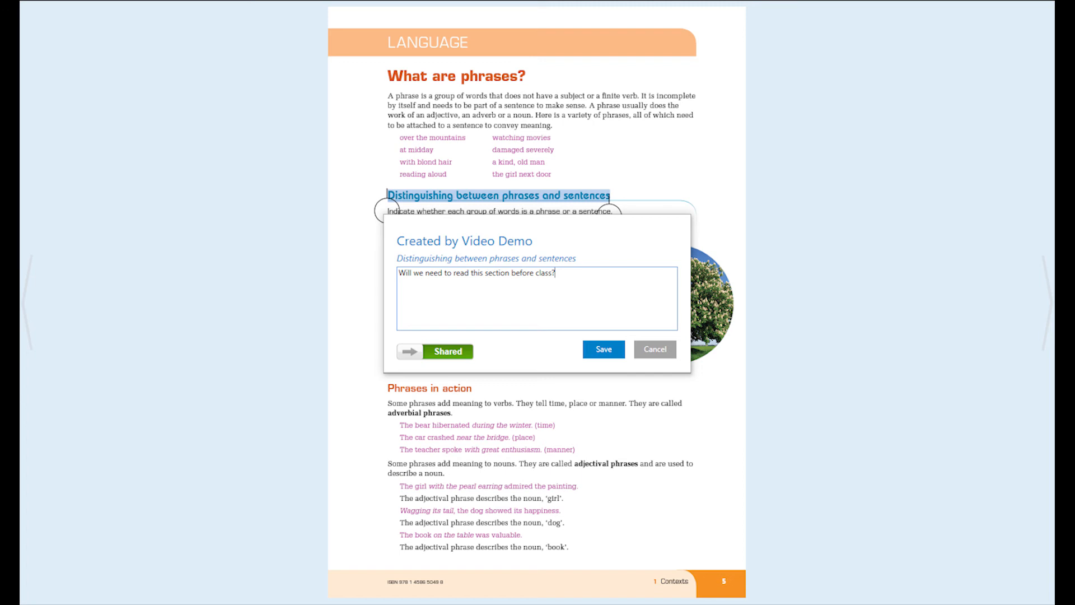
click(434, 351)
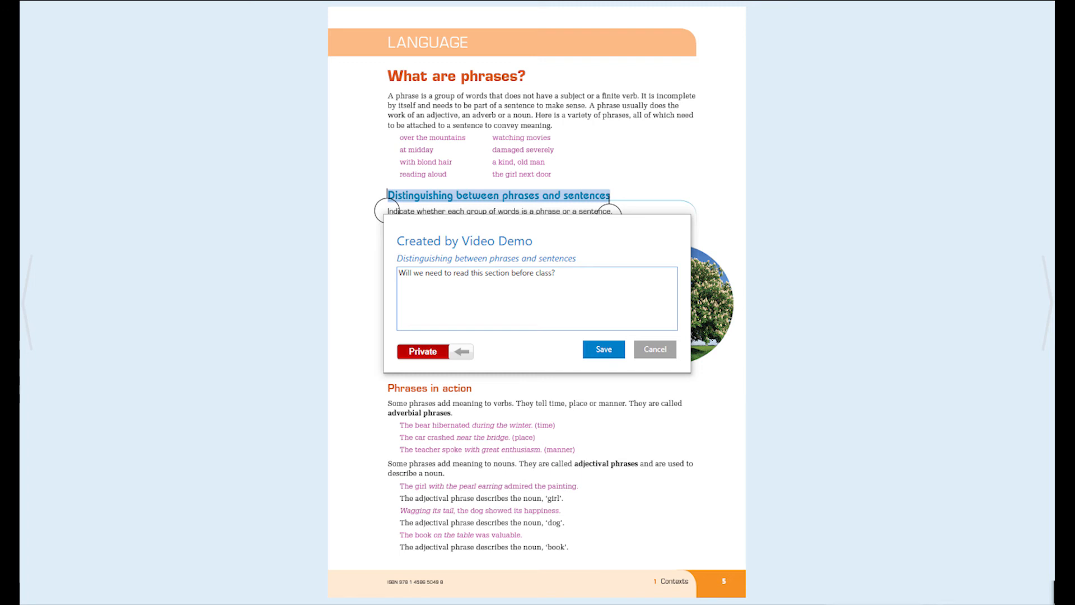
click(422, 351)
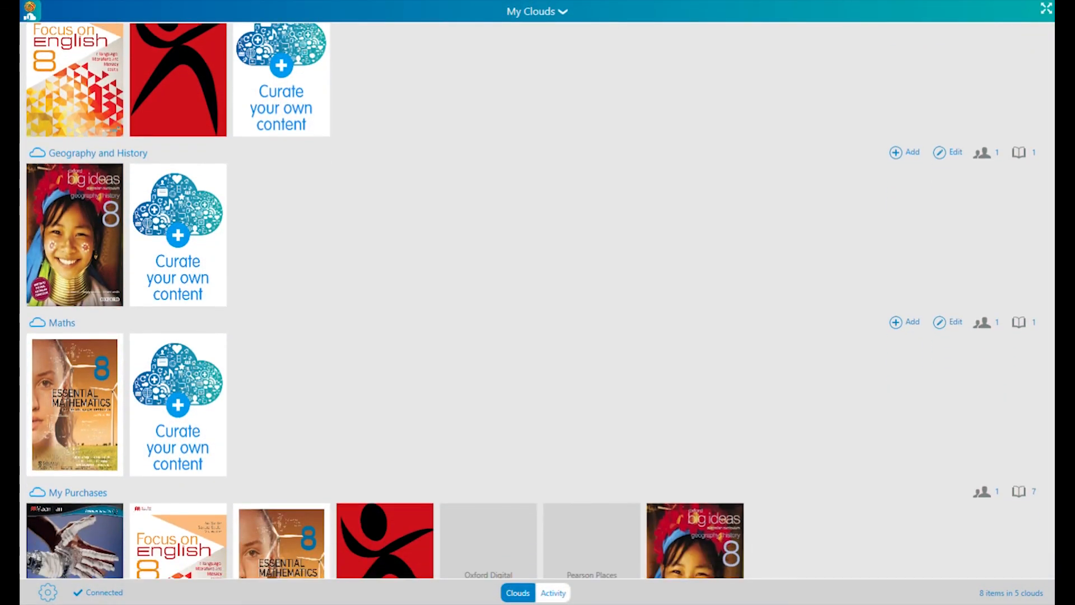
Scroll down through the My Clouds library past the English, Geography and History, Maths and Science clouds
scroll(down, 3)
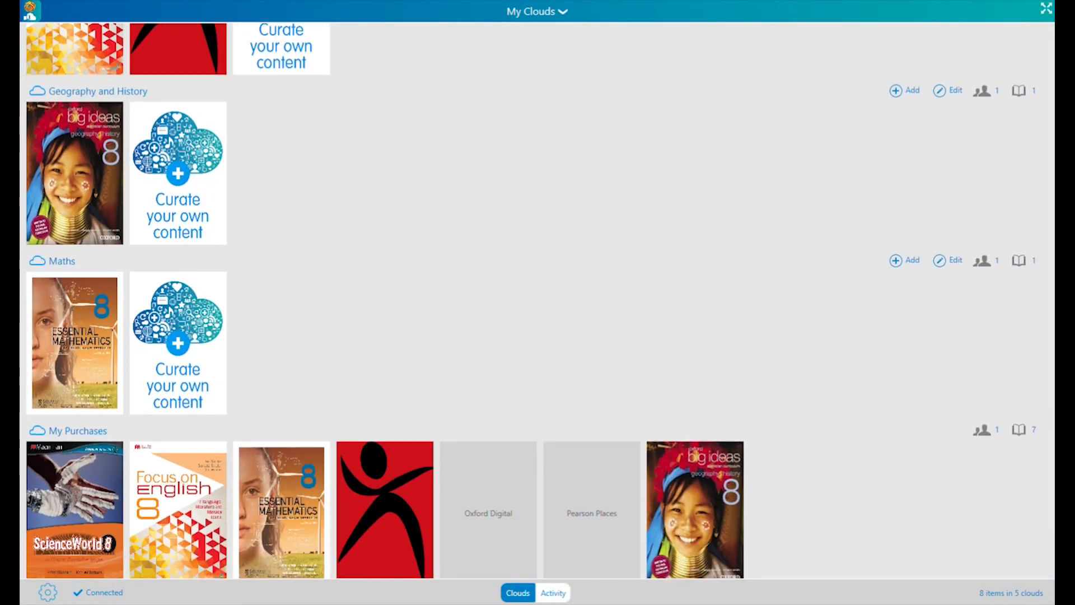
scroll(down, 3)
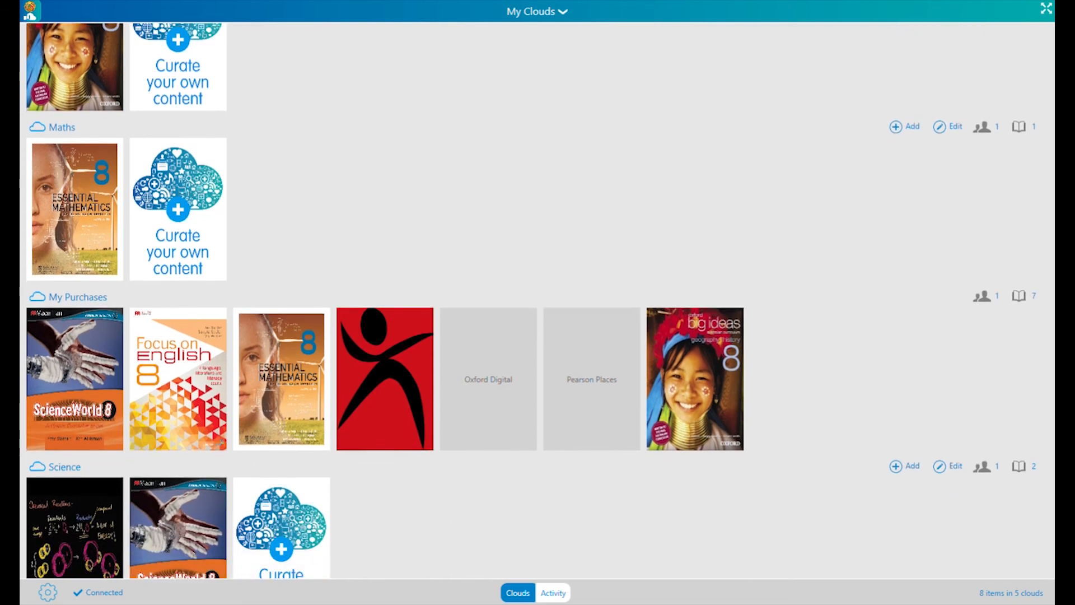
scroll(down, 3)
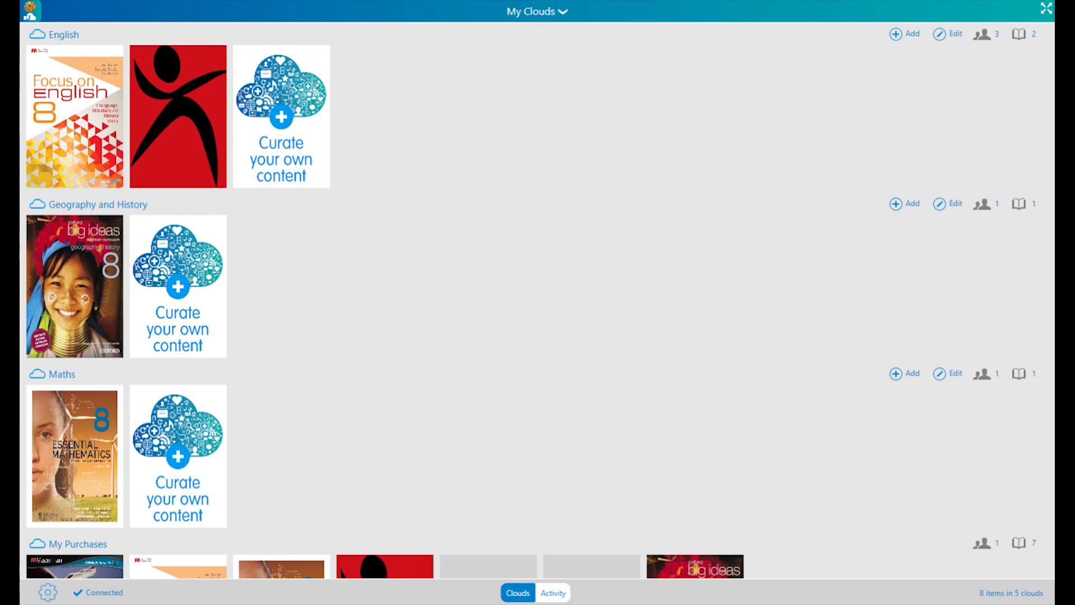
click(537, 11)
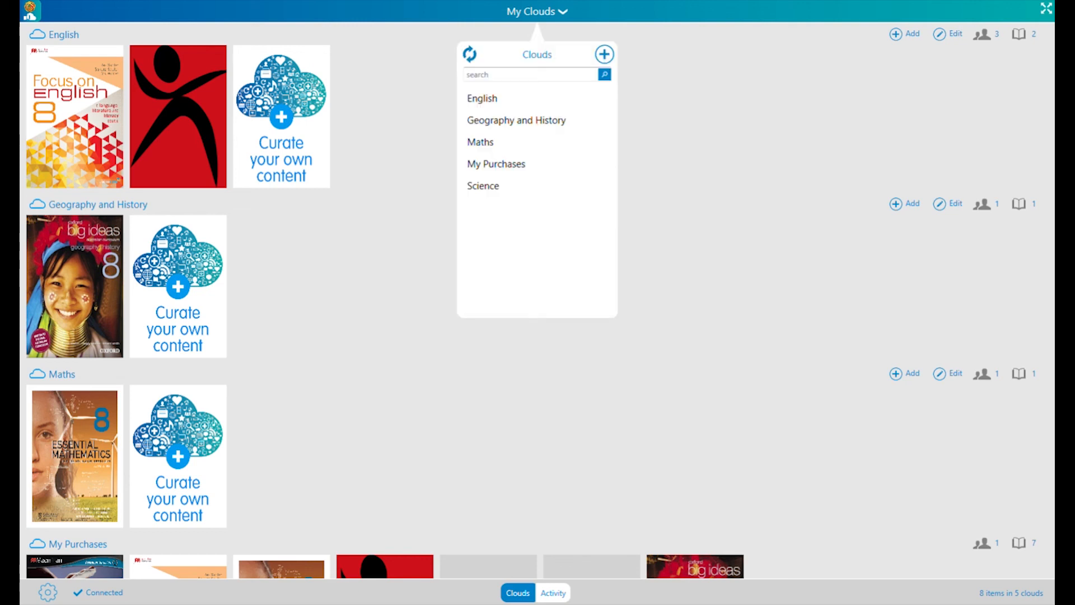
click(528, 74)
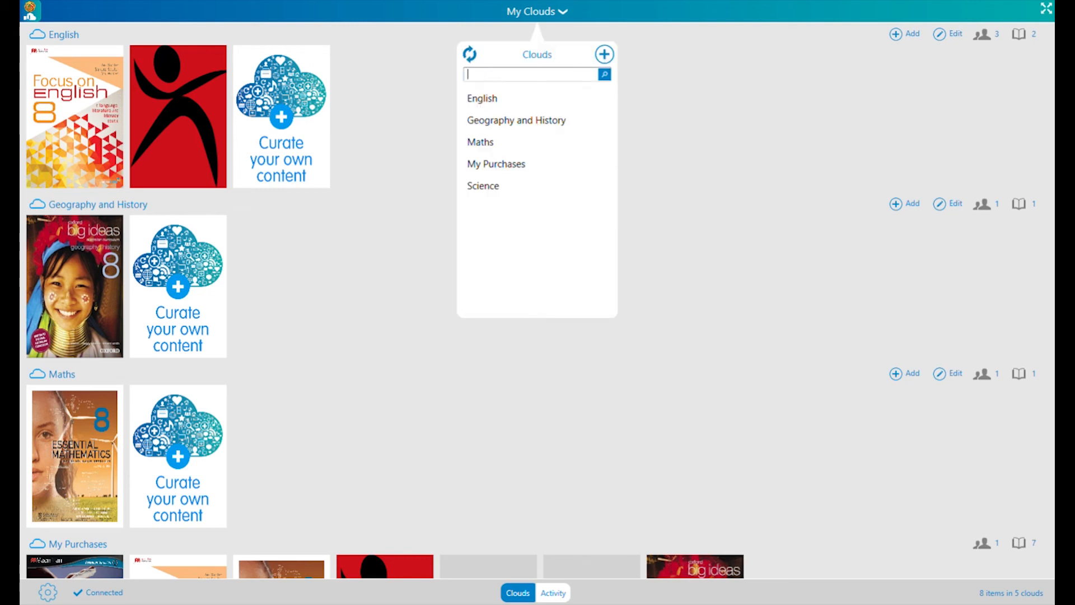
text(maths)
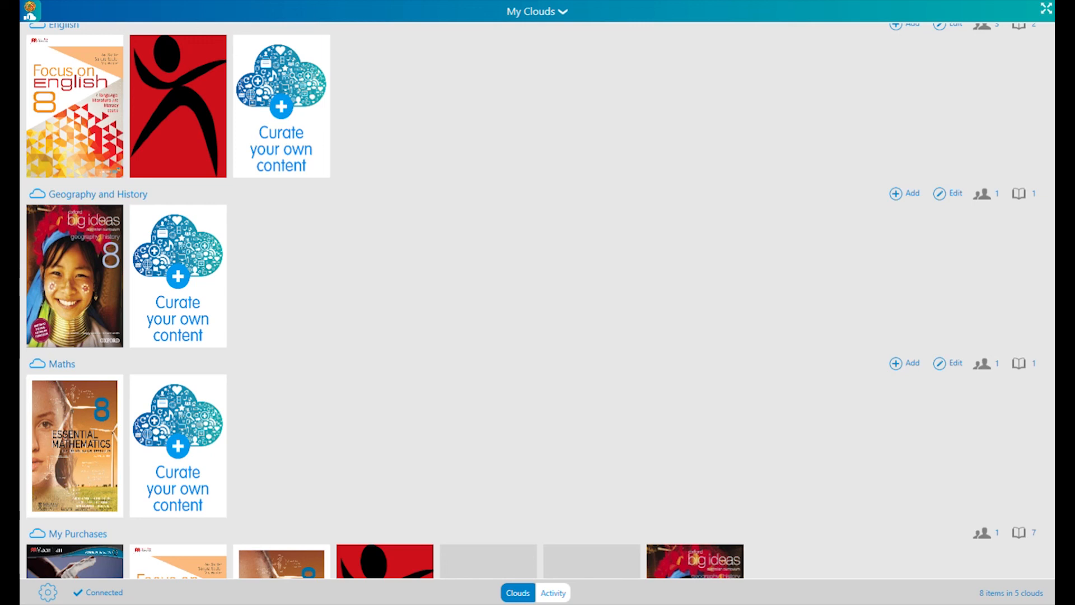
Curate English cloud content from Khan Academy's Beginning of World War I and play 'Empires before World War I'
click(280, 106)
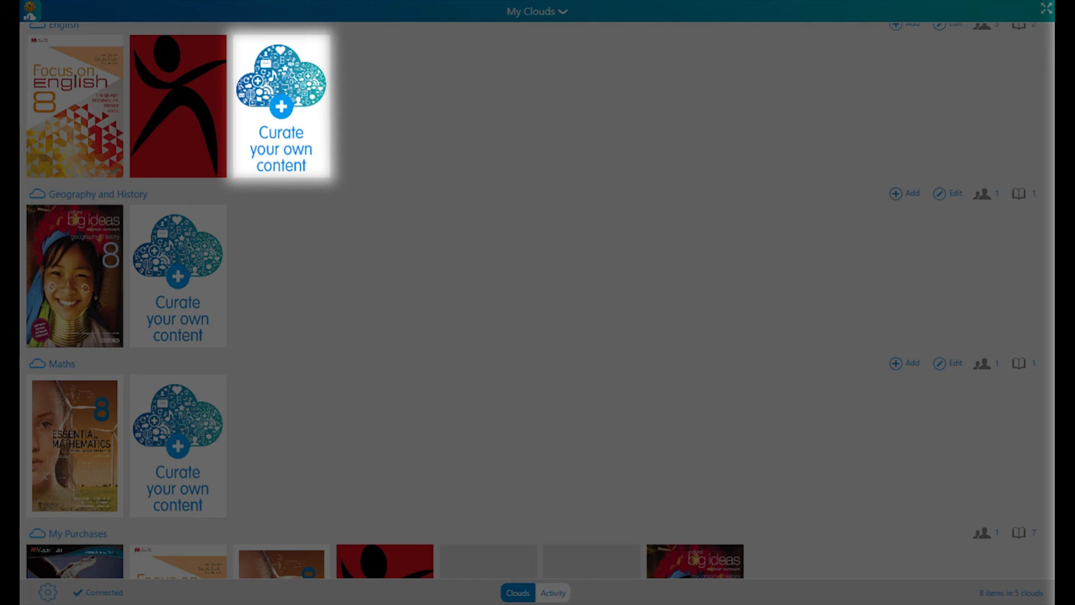
click(280, 106)
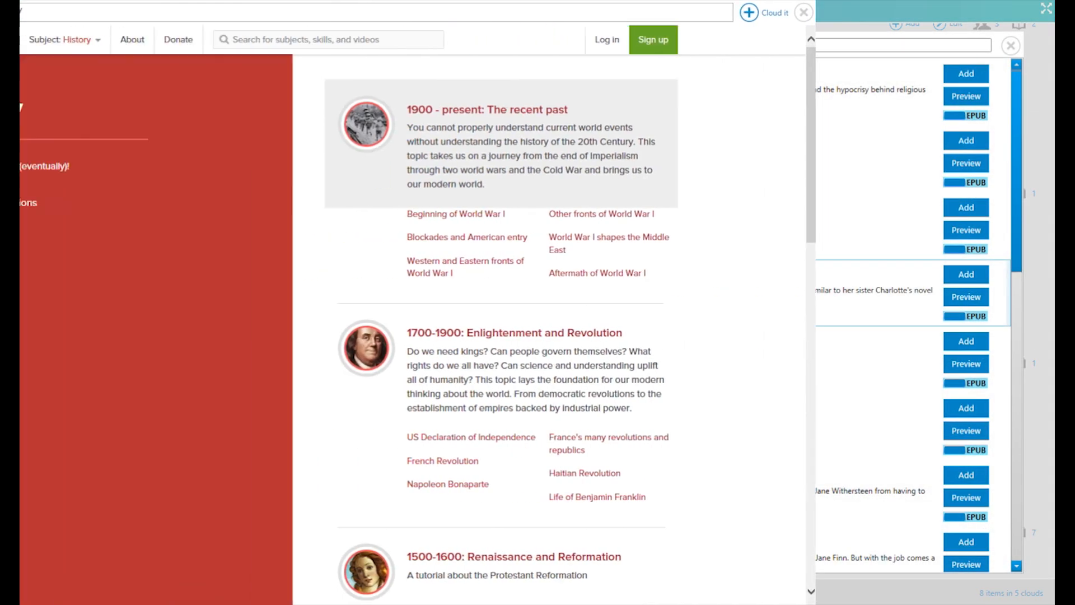
click(454, 213)
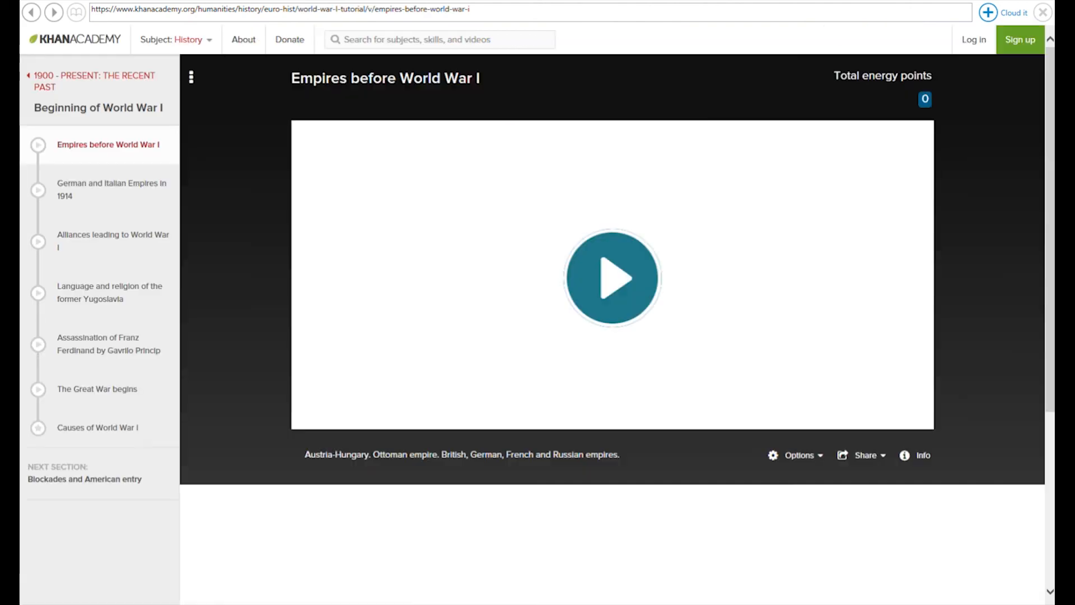
click(610, 278)
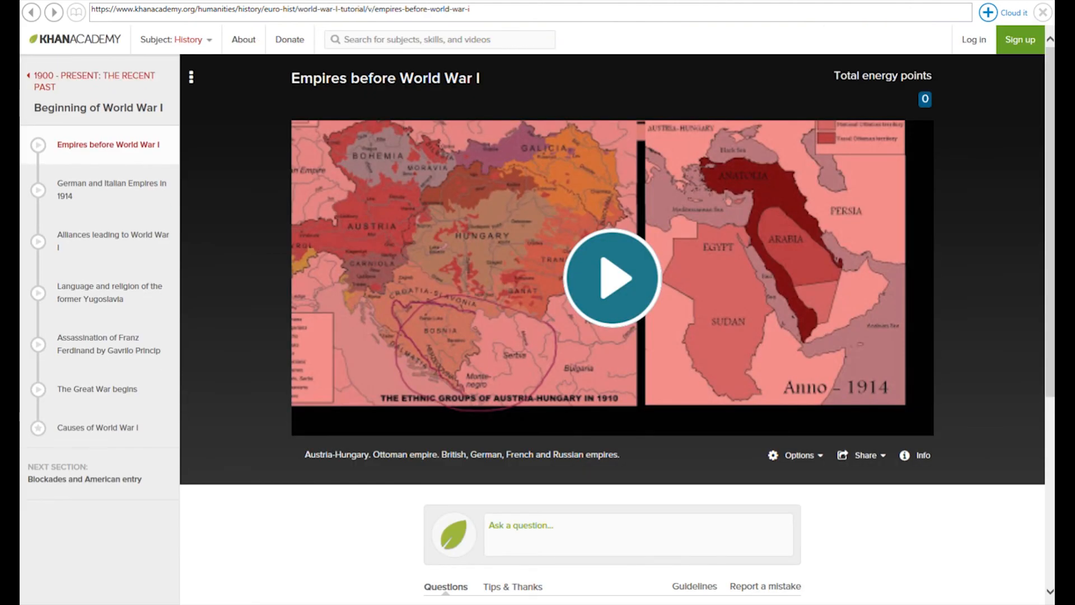